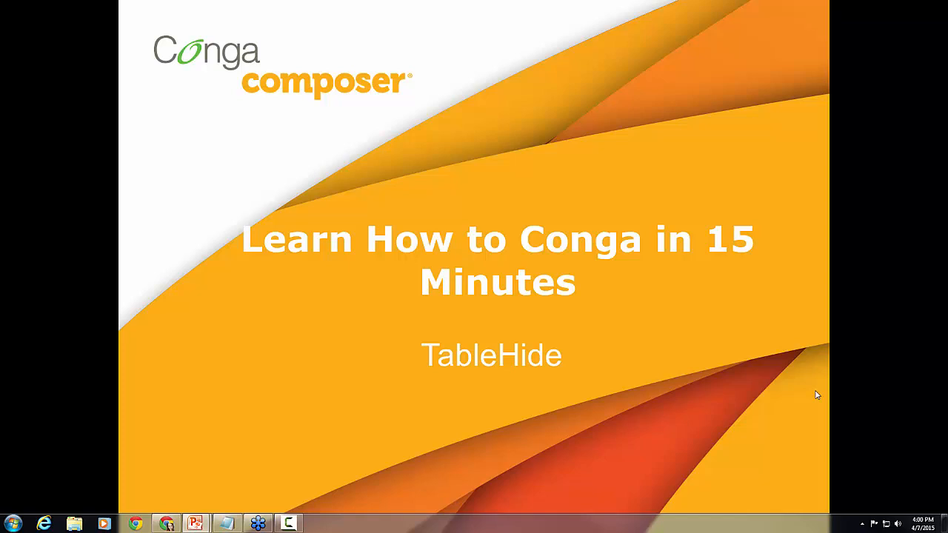
{"action": "mouse_move", "coordinate": [734, 447]}
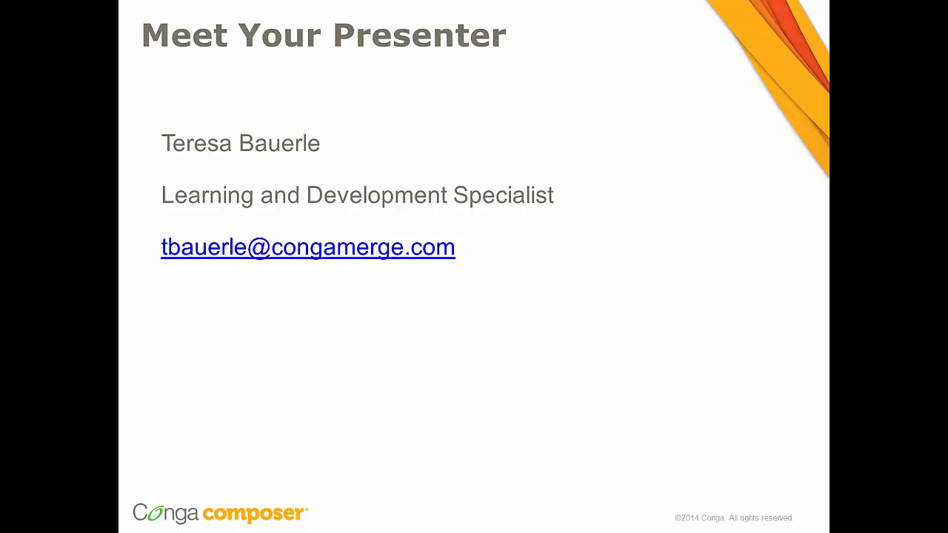
Advance from the TableHide title slide to the 'Meet Your Presenter' slide.
{"action": "key", "text": "right"}
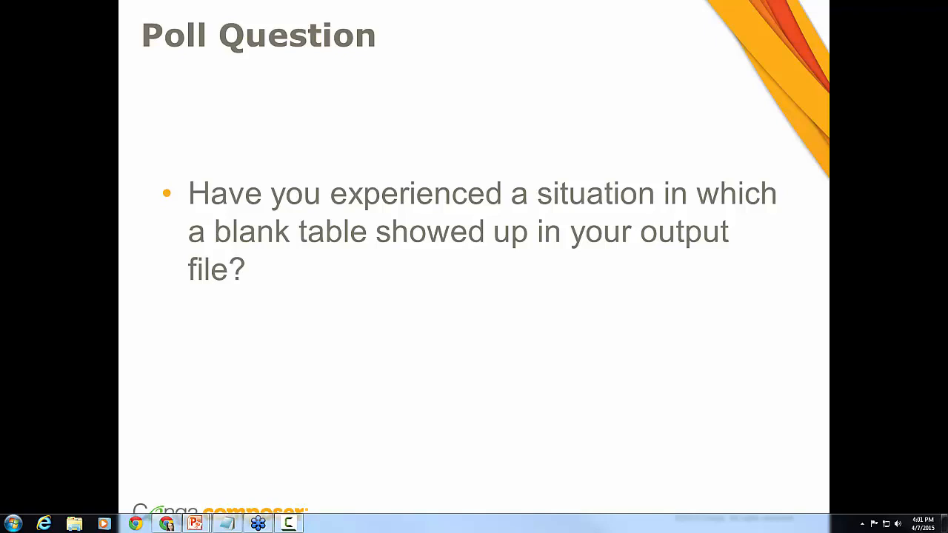
{"action": "mouse_move", "coordinate": [528, 325]}
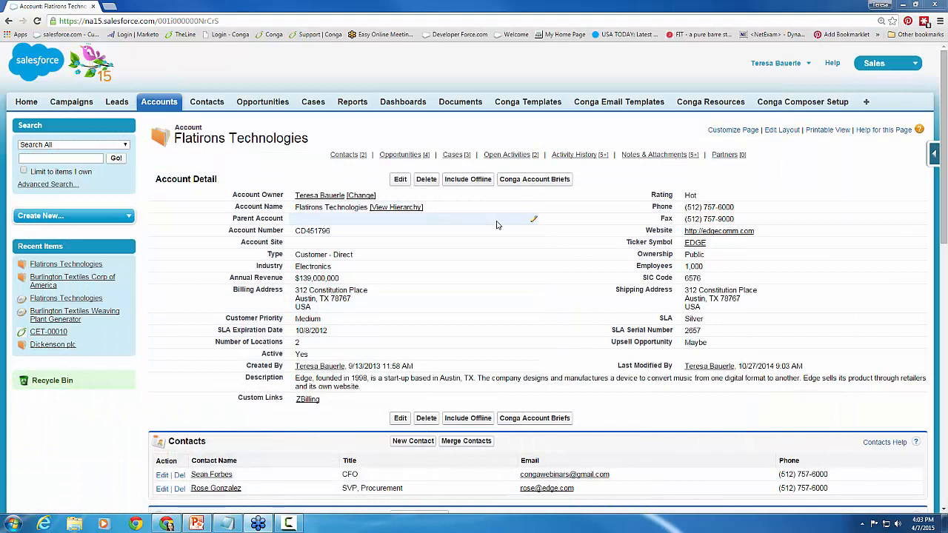
{"action": "mouse_move", "coordinate": [497, 193]}
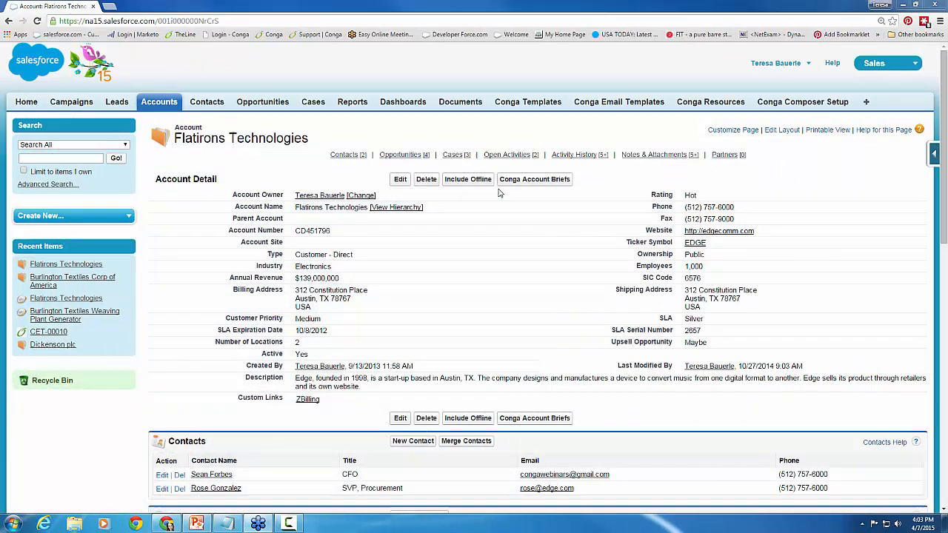
{"action": "mouse_move", "coordinate": [559, 215]}
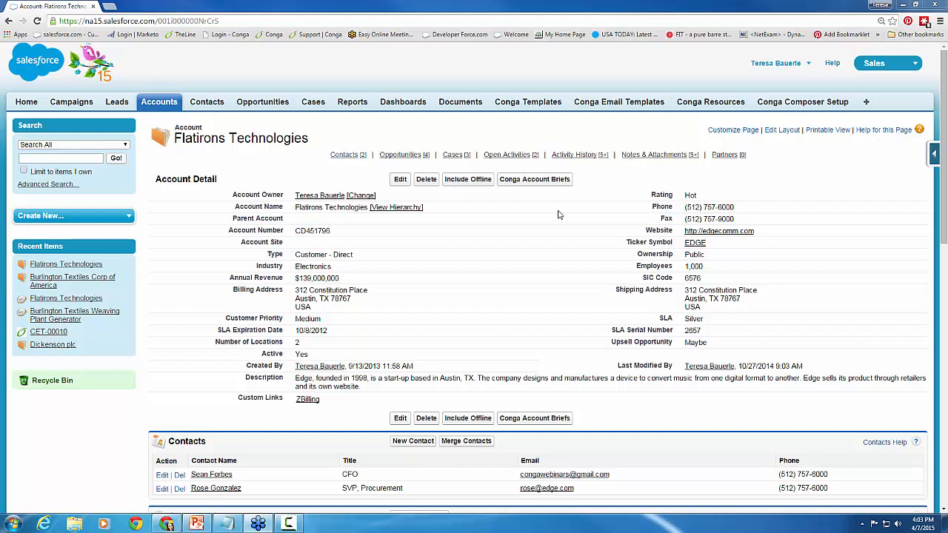
{"action": "mouse_move", "coordinate": [539, 189]}
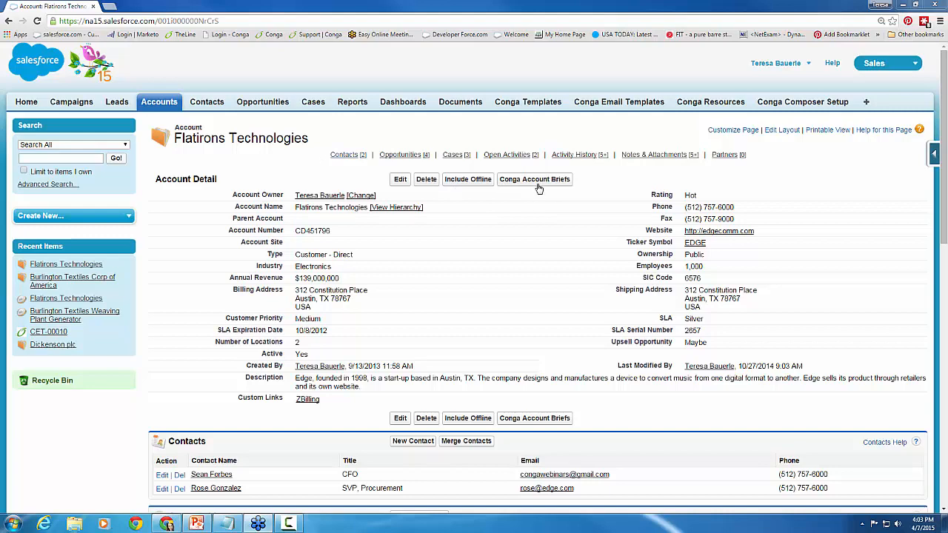
Start a Conga Account Briefs merge for Flatirons Technologies and choose the Local Template source.
{"action": "left_click", "coordinate": [533, 178]}
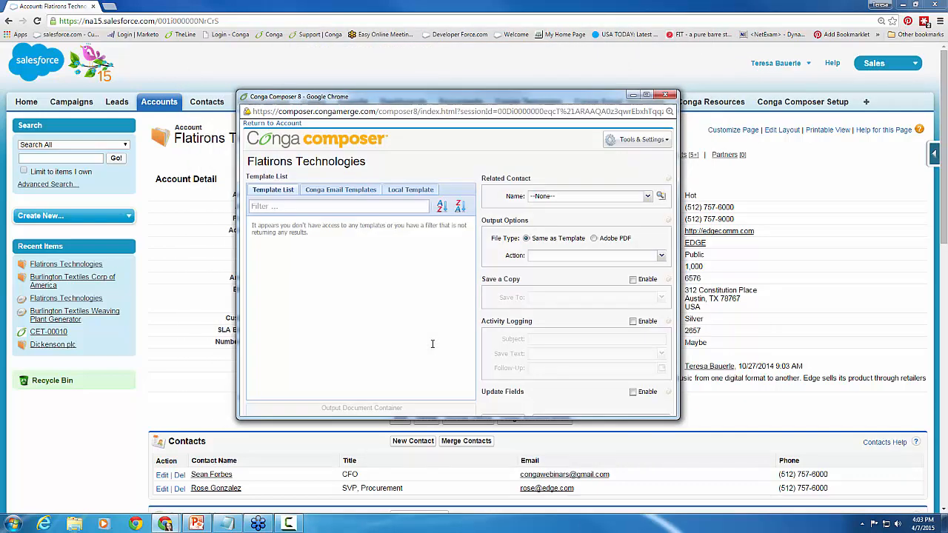
{"action": "left_click", "coordinate": [638, 140]}
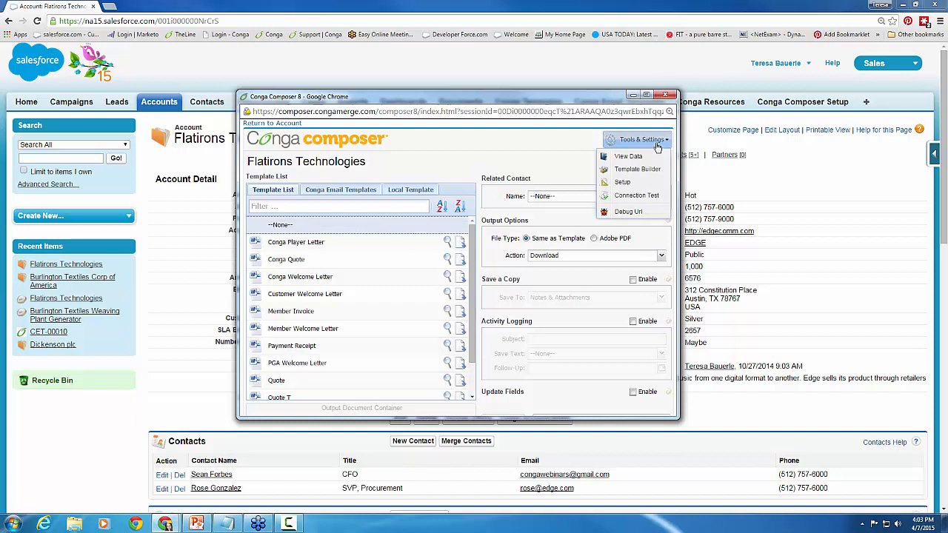
{"action": "left_click", "coordinate": [640, 139]}
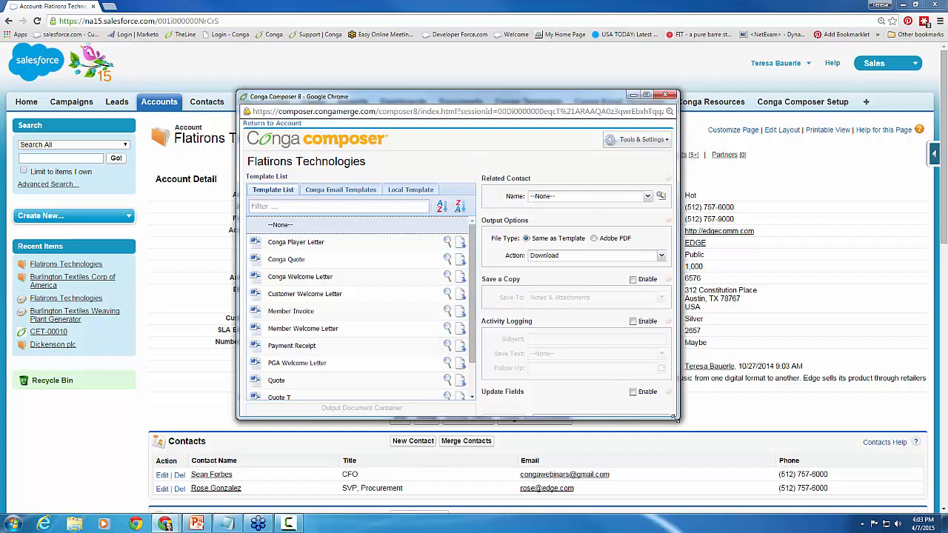
{"action": "left_click", "coordinate": [410, 189]}
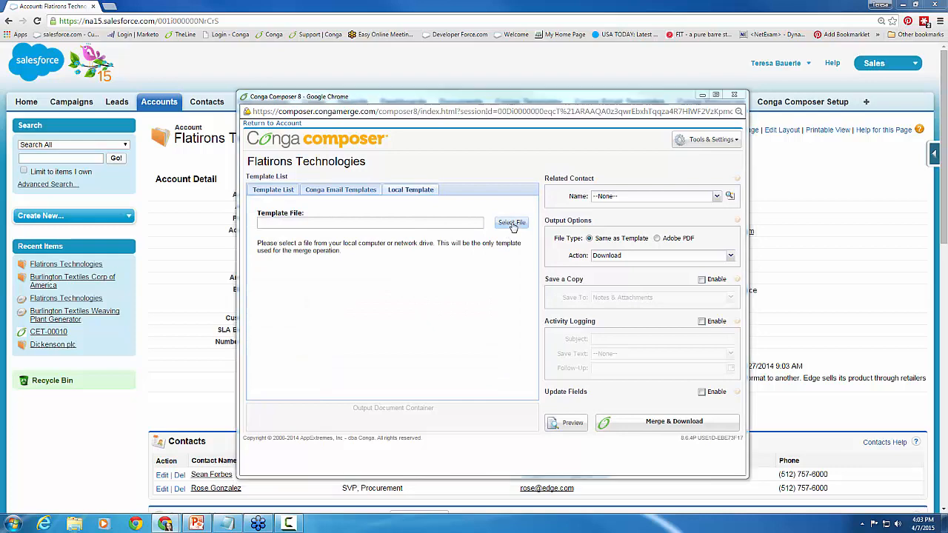
Select the Account Brief .docx from the computer, then merge and download the document.
{"action": "left_click", "coordinate": [511, 224]}
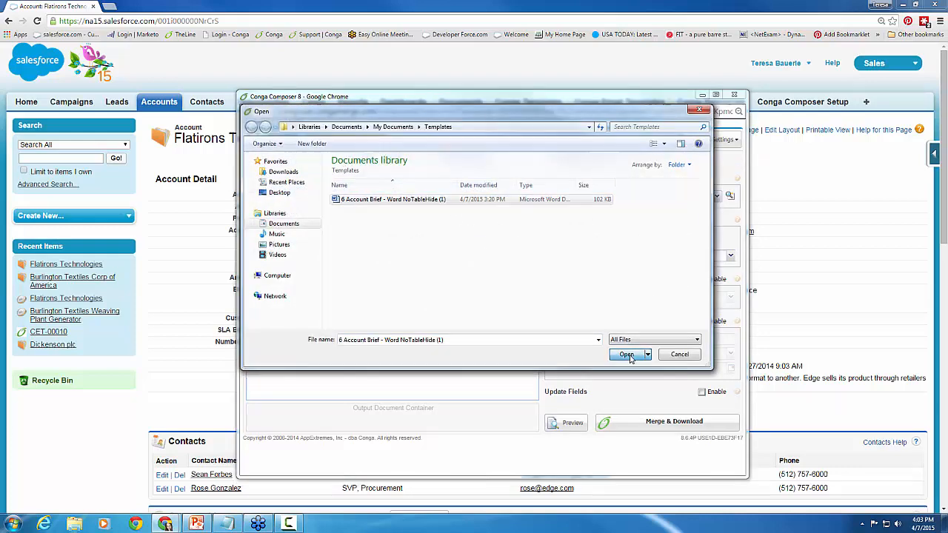
{"action": "left_click", "coordinate": [627, 354]}
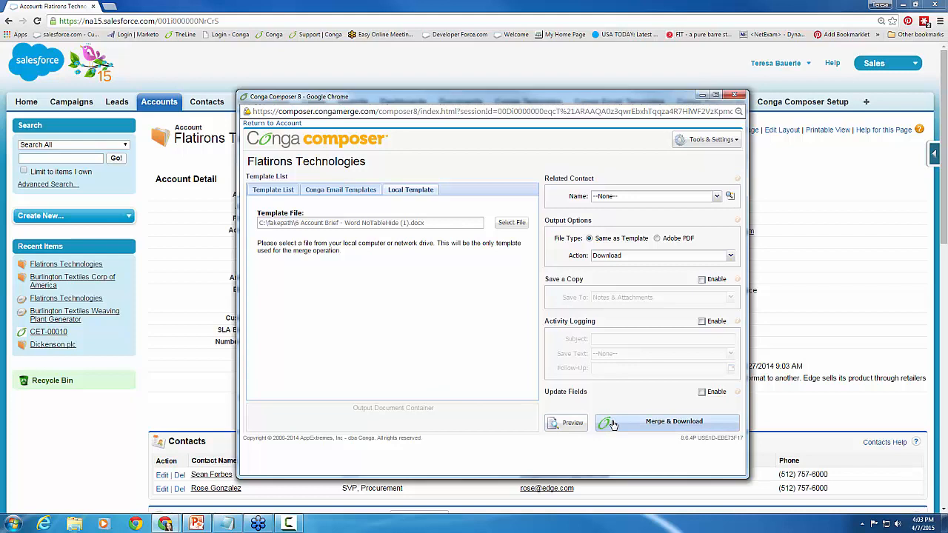
{"action": "left_click", "coordinate": [673, 420]}
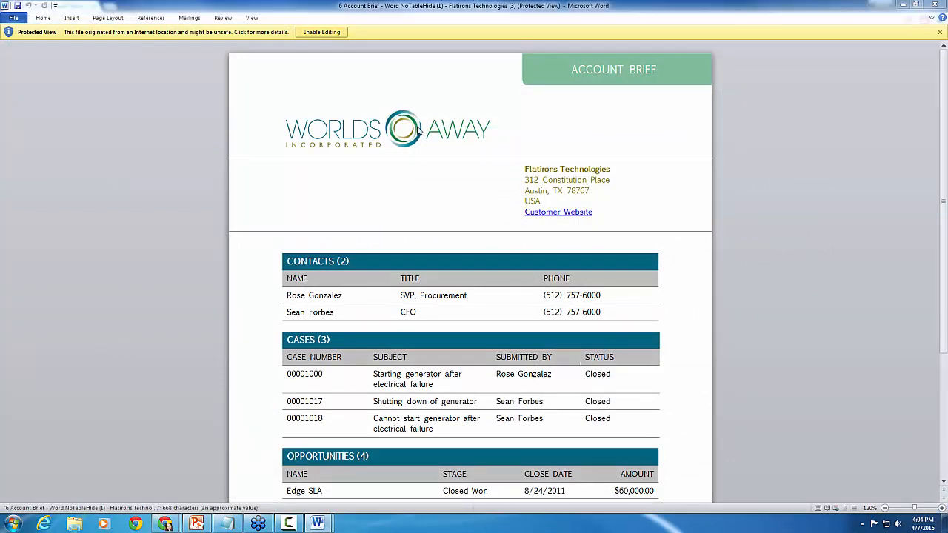
Enable editing on the downloaded Flatirons brief and review its contacts, cases and opportunities tables.
{"action": "left_click", "coordinate": [320, 32]}
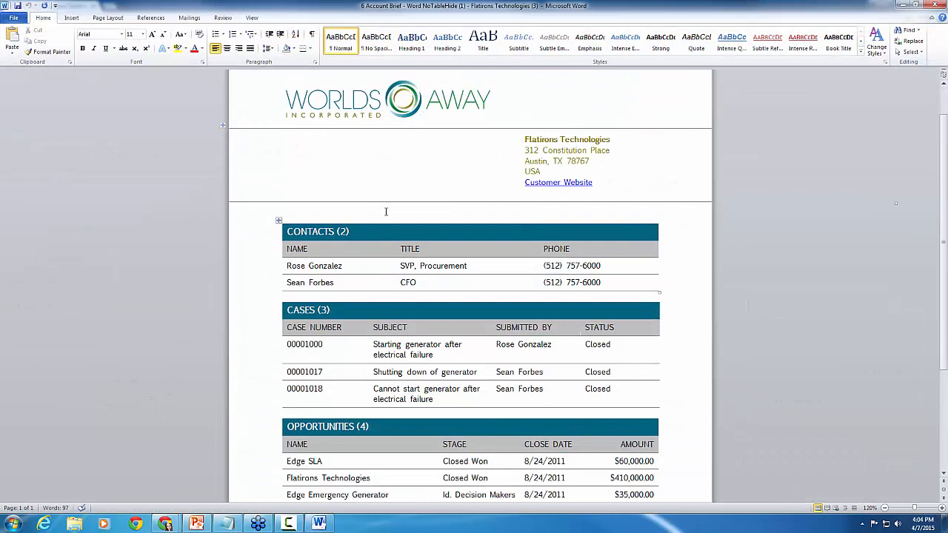
{"action": "scroll", "scroll_direction": "down", "scroll_amount": 3}
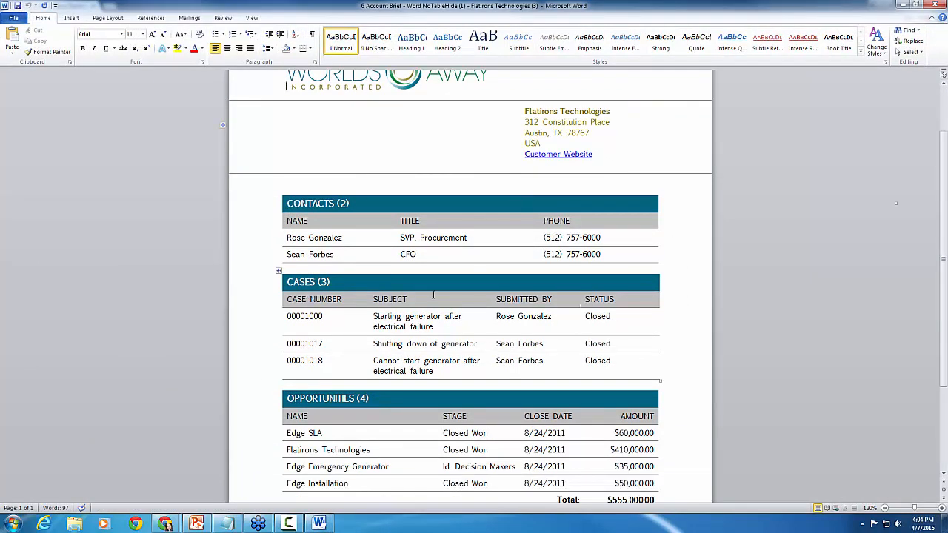
{"action": "scroll", "scroll_direction": "down", "scroll_amount": 3}
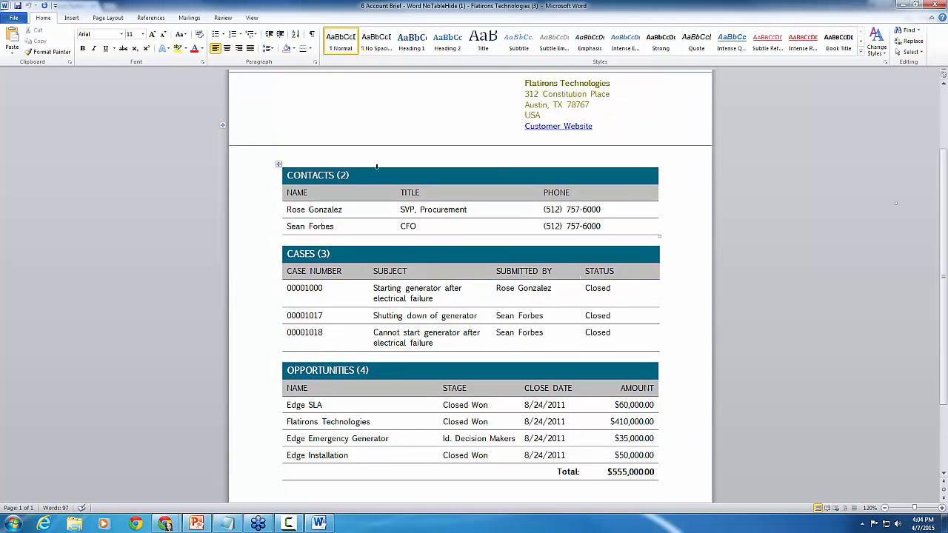
{"action": "scroll", "scroll_direction": "down", "scroll_amount": 3}
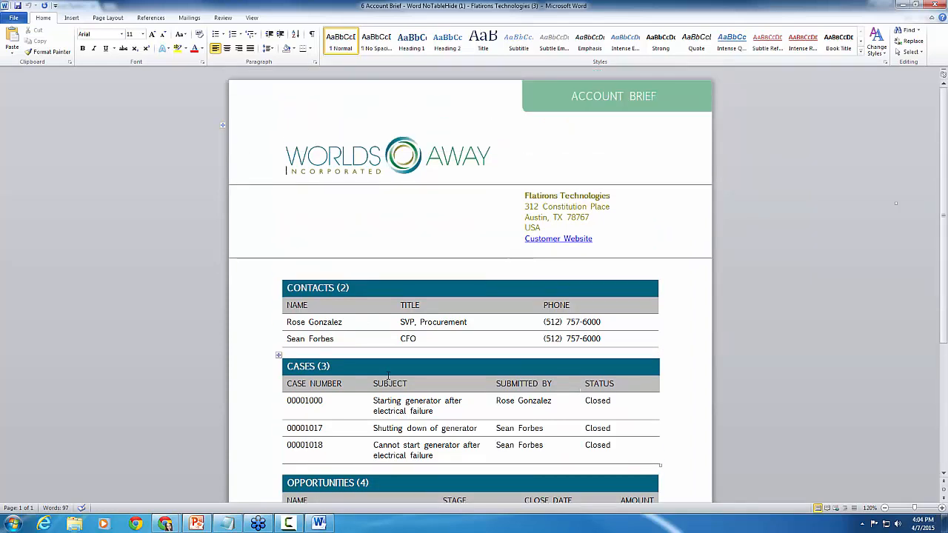
{"action": "scroll", "scroll_direction": "down", "scroll_amount": 3}
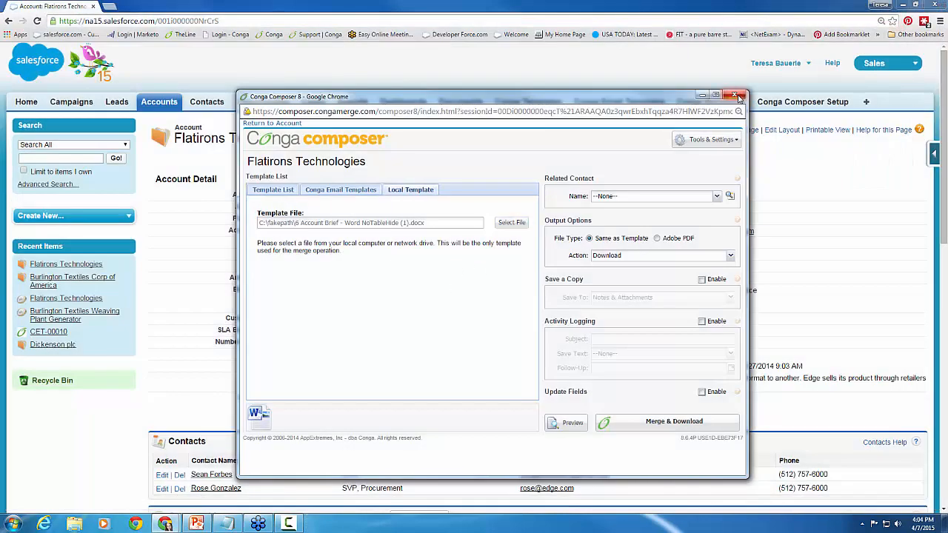
Close the Flatirons merge window and open the Burlington Textiles Corp of America account.
{"action": "left_click", "coordinate": [737, 97]}
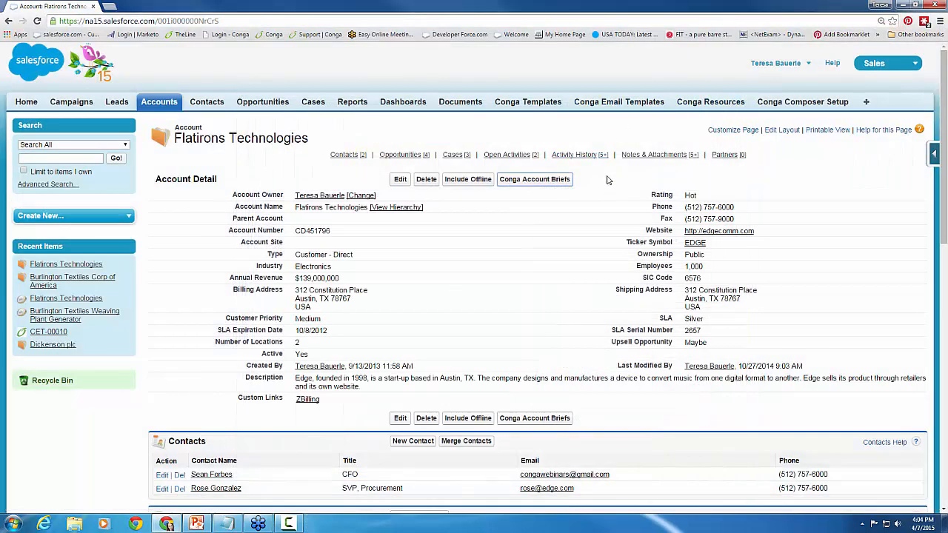
{"action": "left_click", "coordinate": [159, 101]}
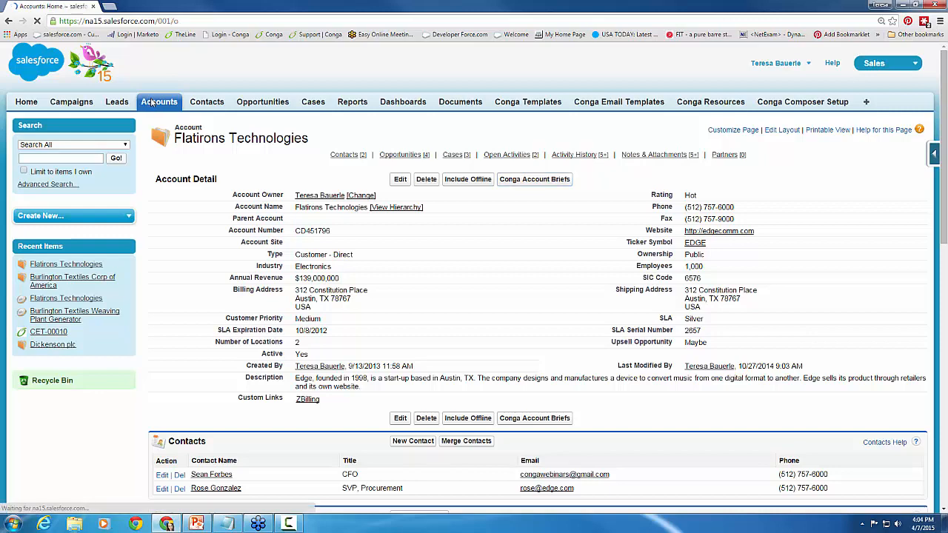
{"action": "left_click", "coordinate": [158, 101]}
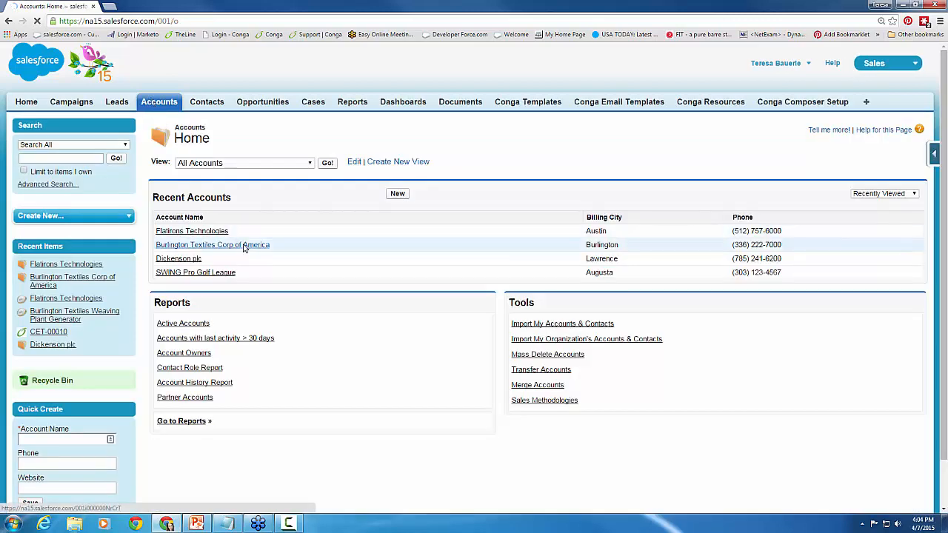
{"action": "left_click", "coordinate": [213, 244]}
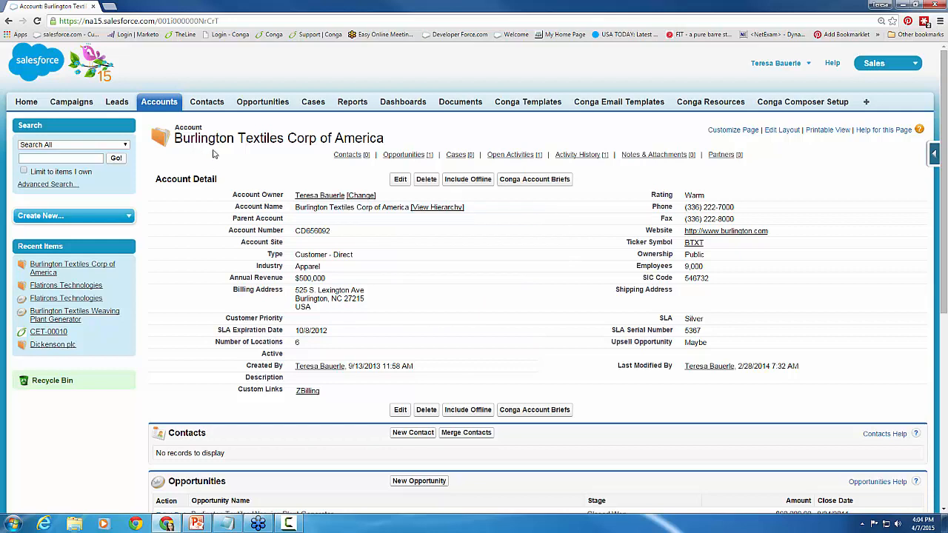
{"action": "mouse_move", "coordinate": [474, 134]}
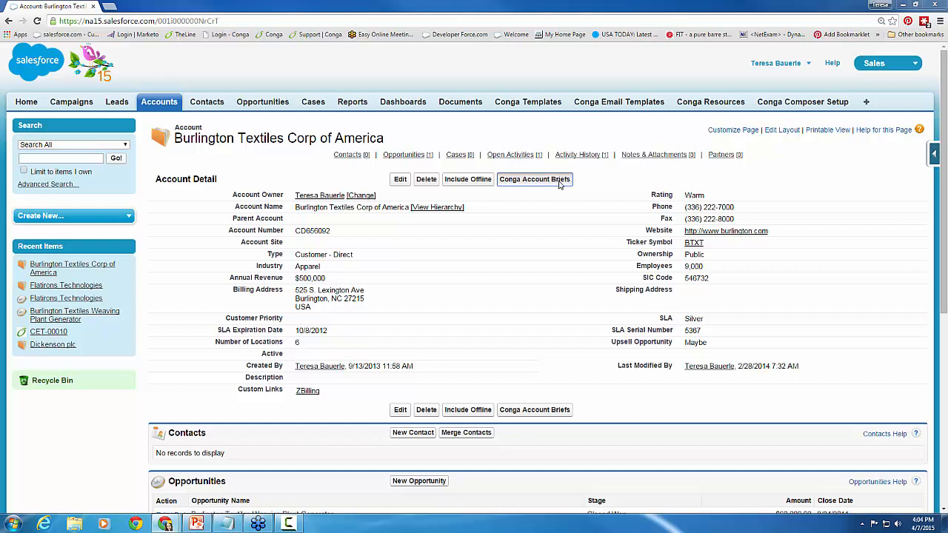
Merge Burlington Textiles with the local Account Brief template, download it and open the result.
{"action": "left_click", "coordinate": [534, 179]}
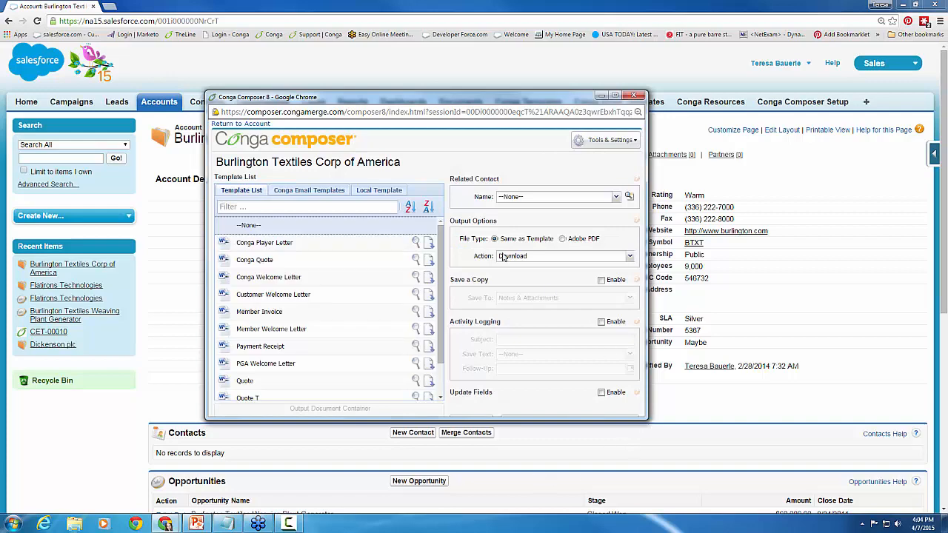
{"action": "left_click", "coordinate": [379, 190]}
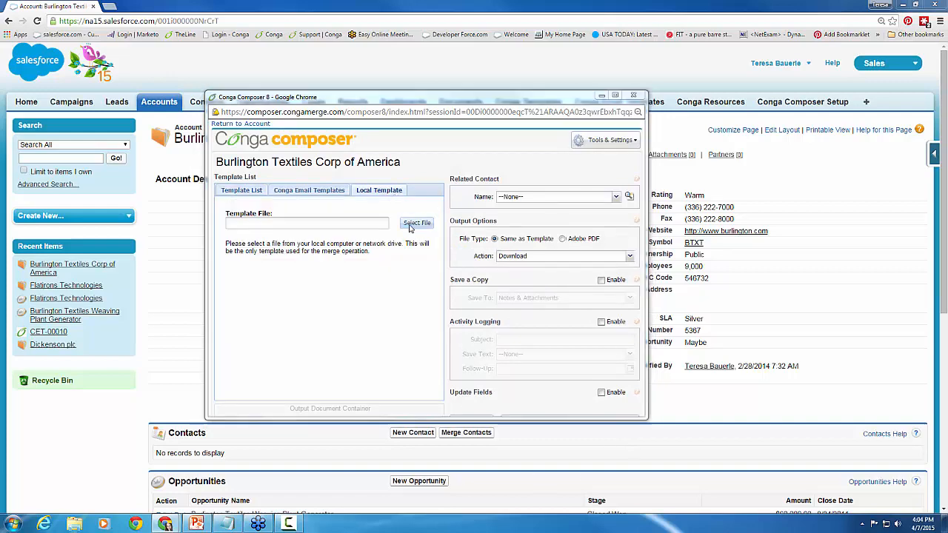
{"action": "left_click", "coordinate": [416, 222]}
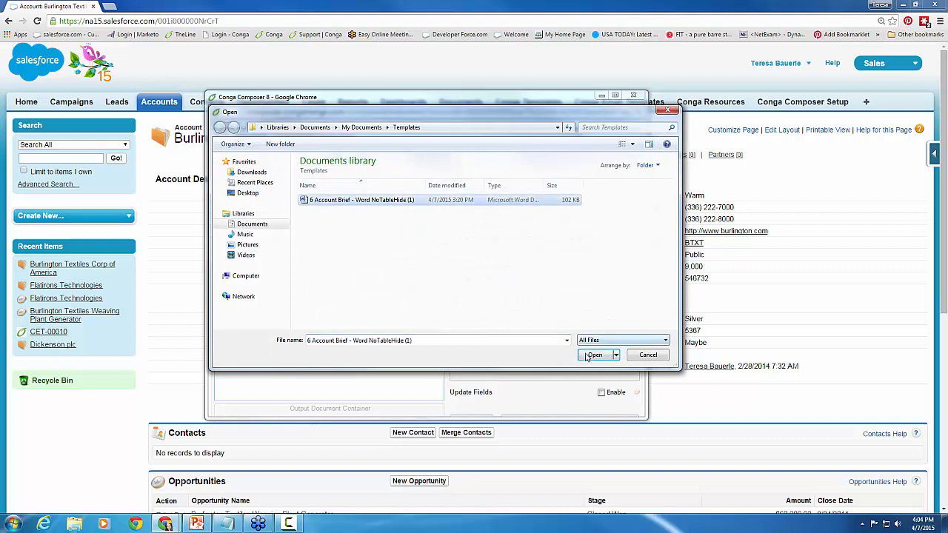
{"action": "left_click", "coordinate": [595, 356]}
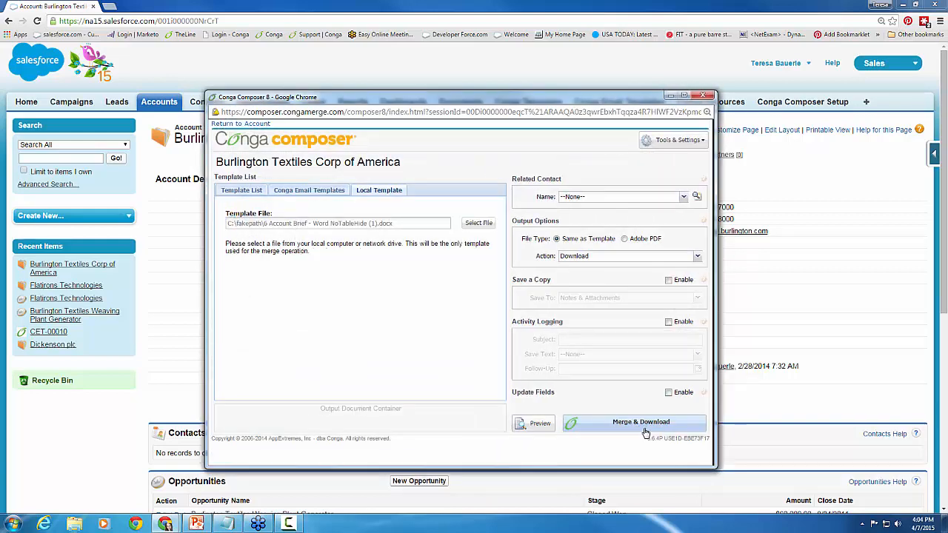
{"action": "left_click", "coordinate": [634, 421]}
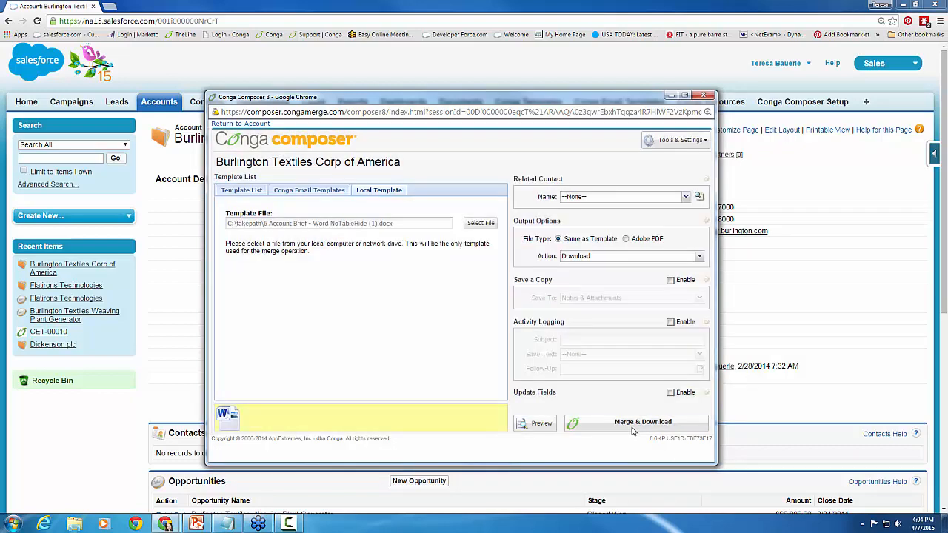
{"action": "left_click", "coordinate": [642, 421]}
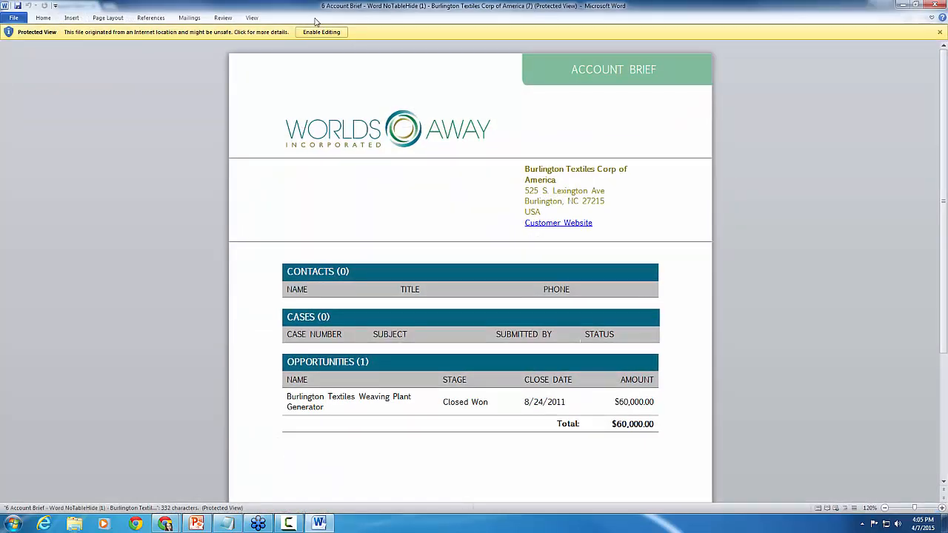
{"action": "left_click", "coordinate": [320, 33]}
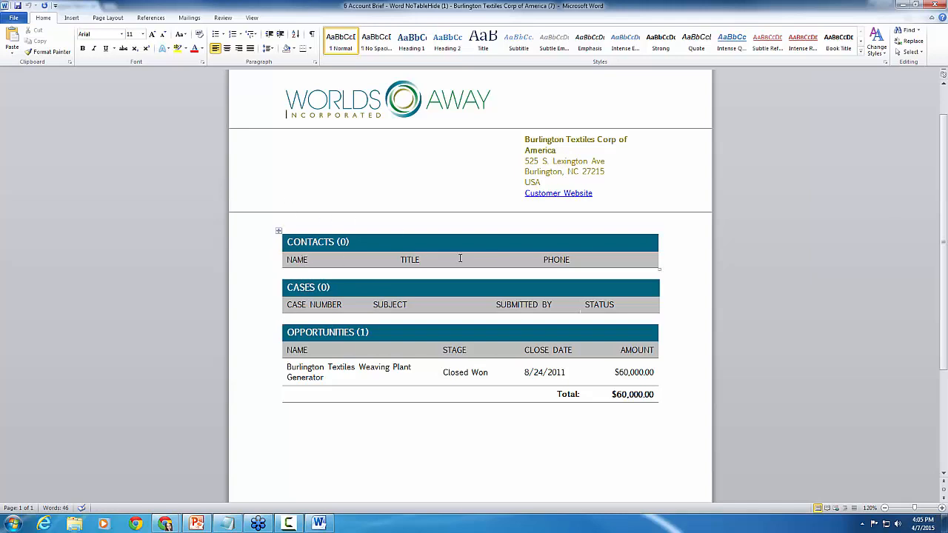
{"action": "mouse_move", "coordinate": [411, 255]}
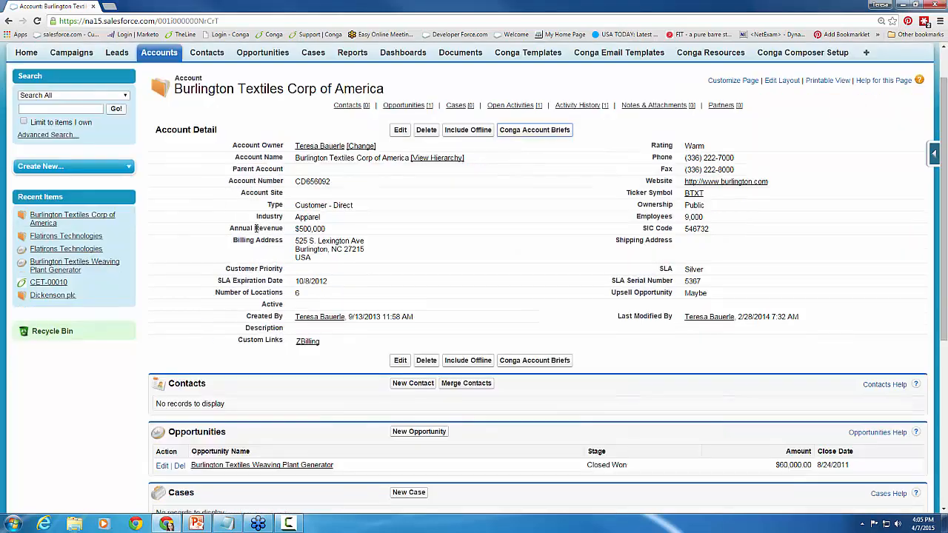
Scroll the Burlington Textiles account page to confirm empty Contacts and Cases related lists.
{"action": "scroll", "scroll_direction": "down", "scroll_amount": 3}
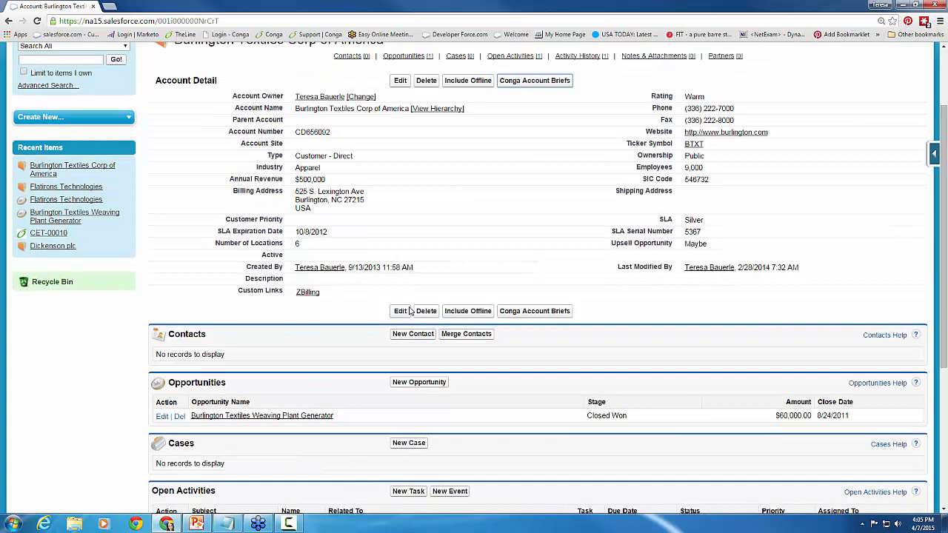
{"action": "scroll", "scroll_direction": "down", "scroll_amount": 3}
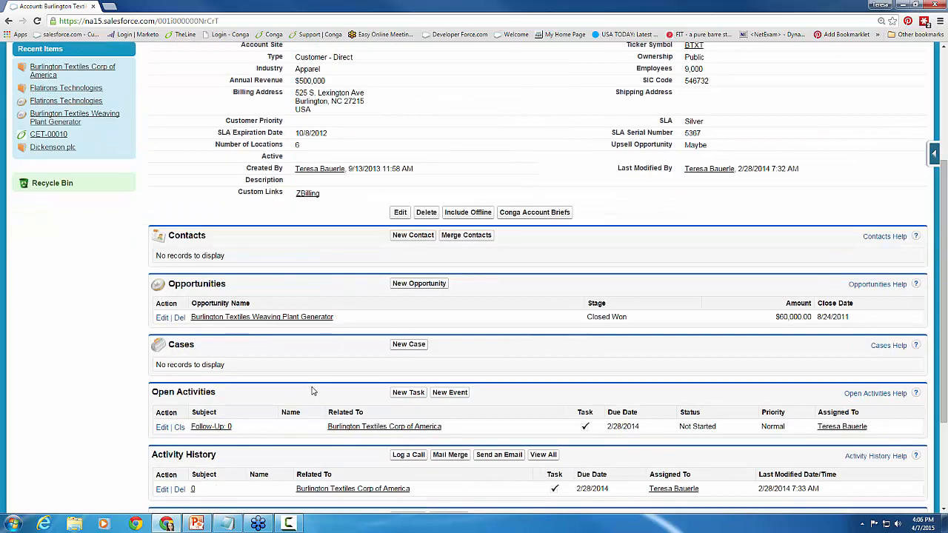
{"action": "mouse_move", "coordinate": [465, 348]}
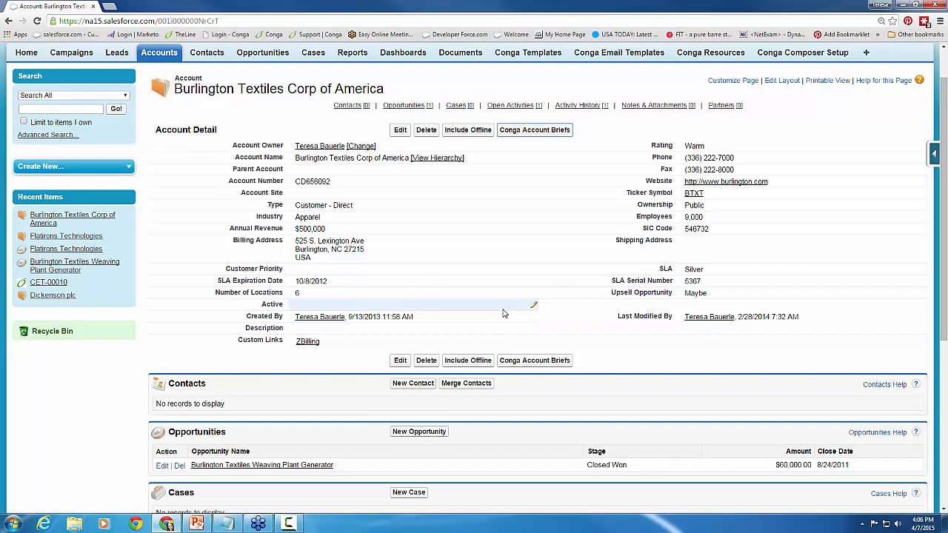
{"action": "scroll", "scroll_direction": "down", "scroll_amount": 3}
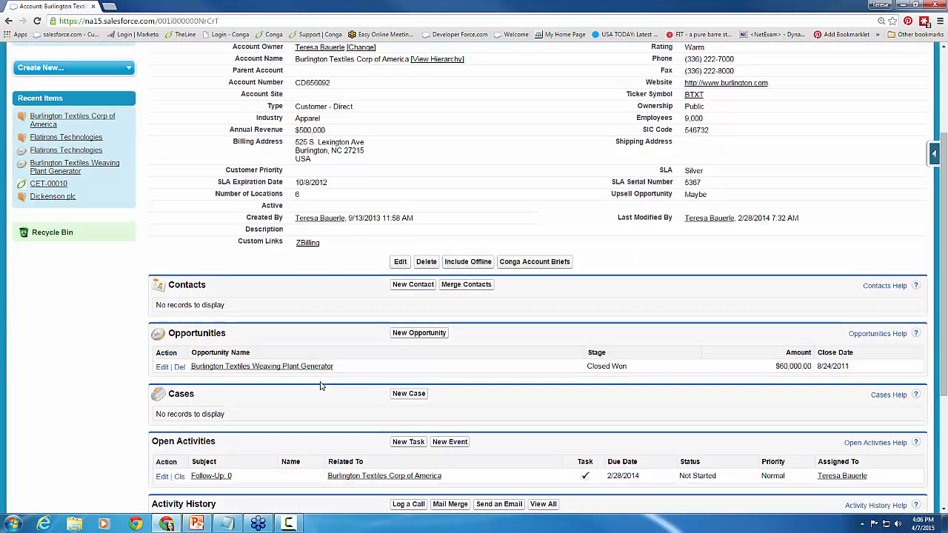
{"action": "scroll", "scroll_direction": "down", "scroll_amount": 3}
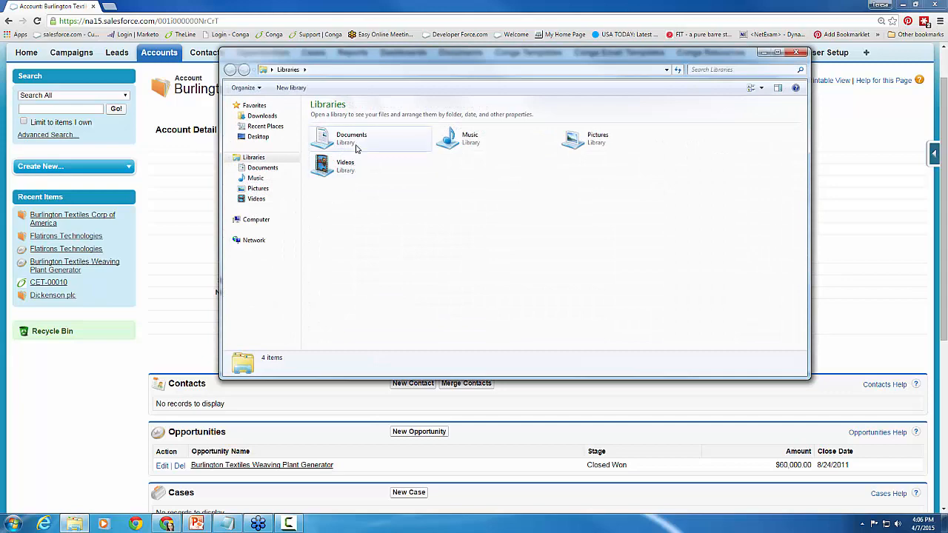
From the Documents library, open the Account Brief NoTableHide template in Word and view its tables.
{"action": "double_click", "coordinate": [351, 140]}
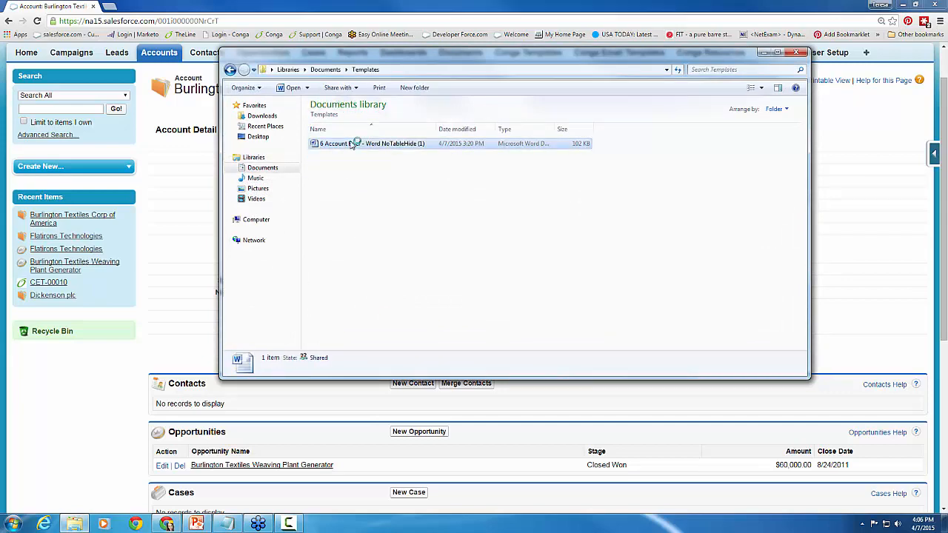
{"action": "double_click", "coordinate": [373, 142]}
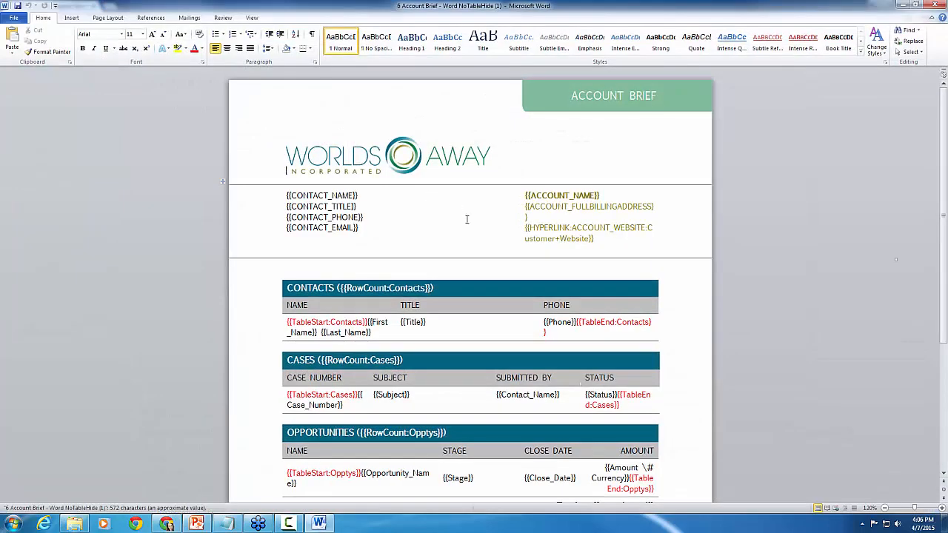
{"action": "scroll", "scroll_direction": "down", "scroll_amount": 3}
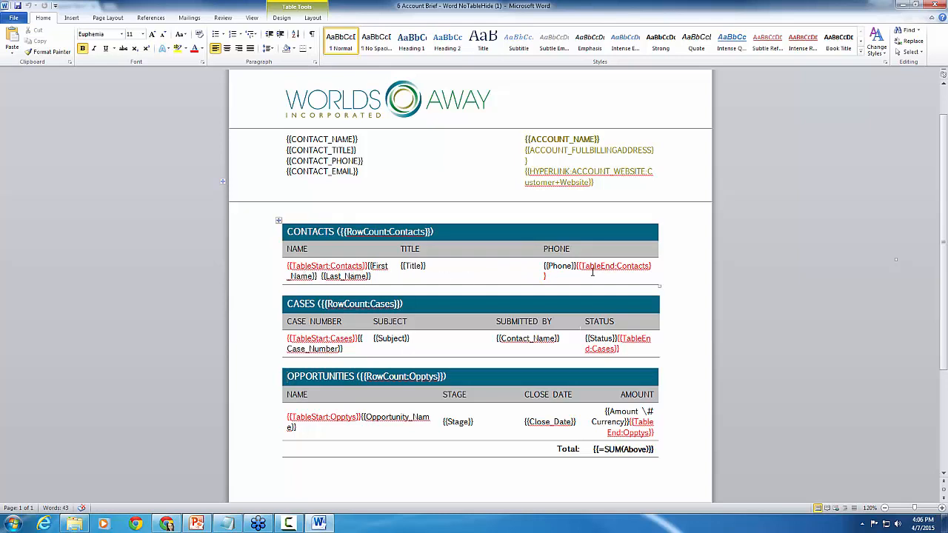
{"action": "mouse_move", "coordinate": [437, 279]}
{"action": "type", "text": "{{TableHide:Contacts}} "}
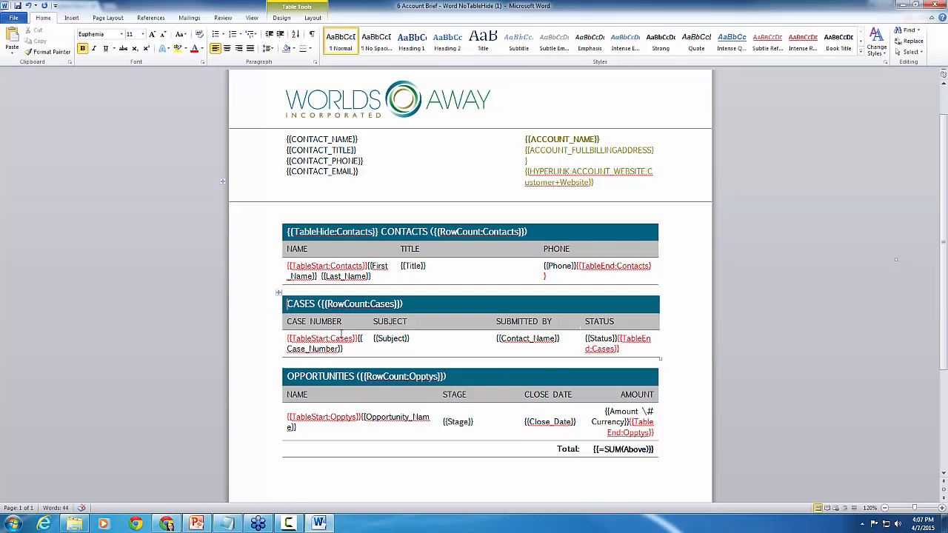
{"action": "mouse_move", "coordinate": [502, 278]}
{"action": "type", "text": "{{TableHide:Cases}} "}
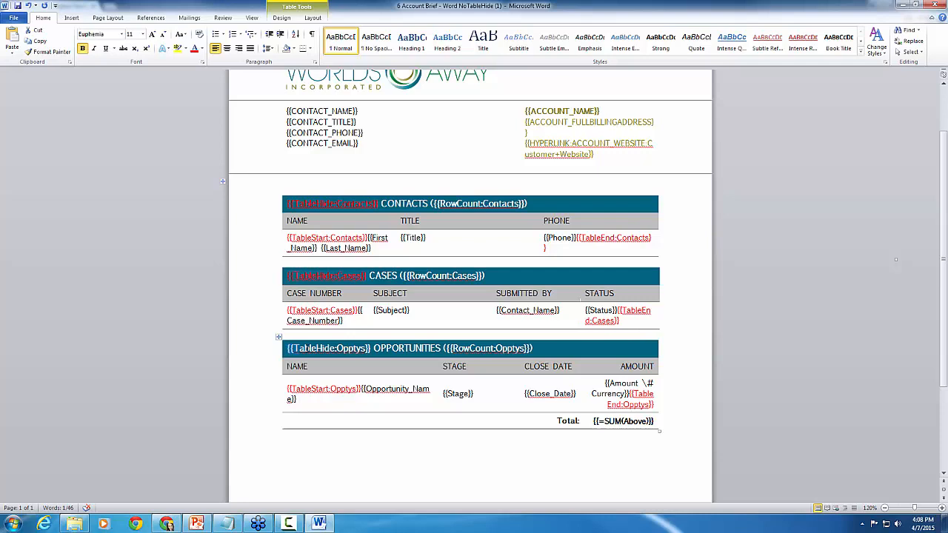
Save the template with {{TableHide:Cases}} and {{TableHide:Opptys}} fields and reopen the Templates library.
{"action": "double_click", "coordinate": [329, 348]}
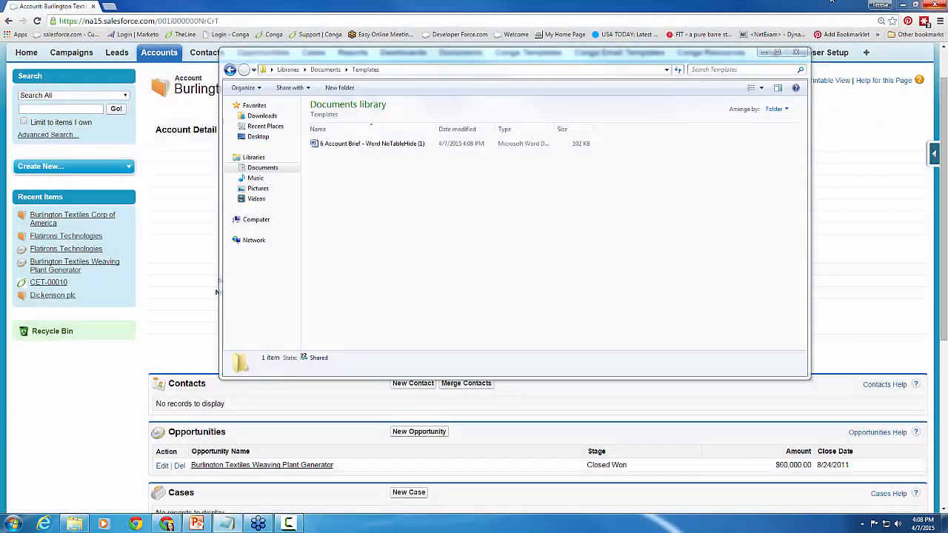
Close Explorer and launch Conga Account Briefs for Burlington Textiles with the local TableHide template.
{"action": "left_click", "coordinate": [797, 52]}
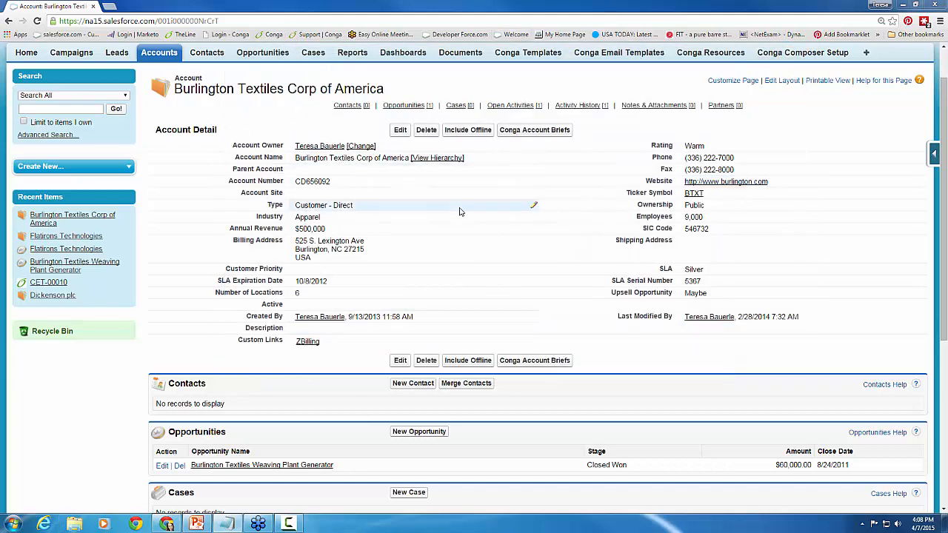
{"action": "left_click", "coordinate": [533, 131]}
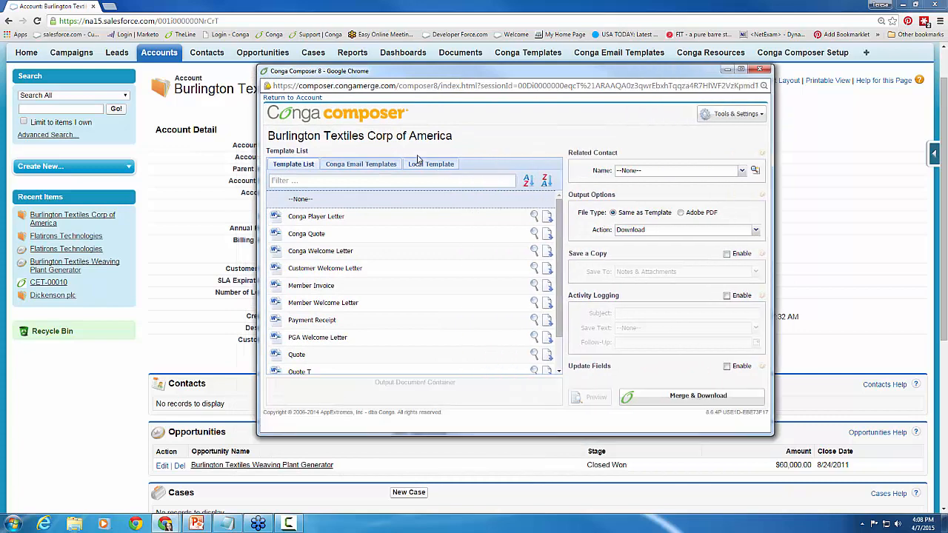
{"action": "left_click", "coordinate": [431, 163]}
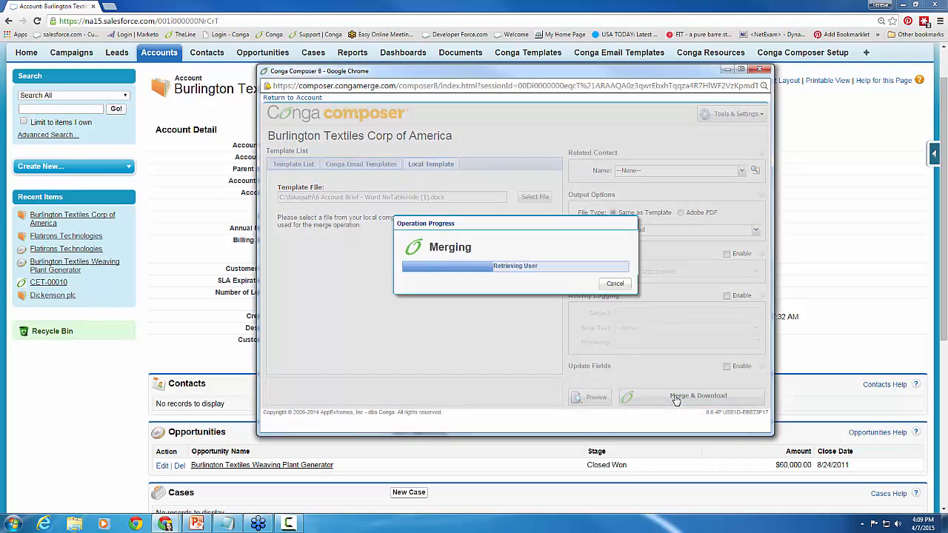
Merge and download the TableHide brief, then open the downloaded document.
{"action": "left_click", "coordinate": [697, 394]}
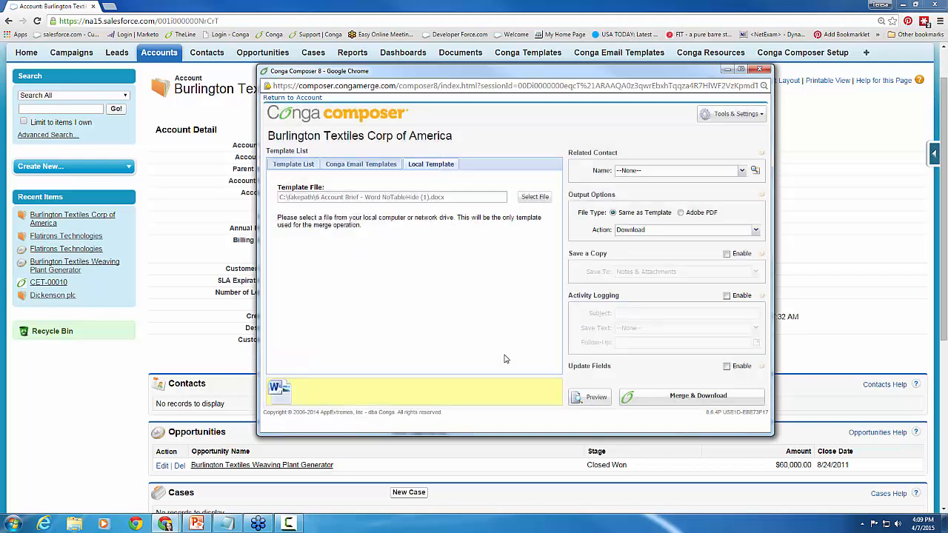
{"action": "left_click", "coordinate": [689, 396]}
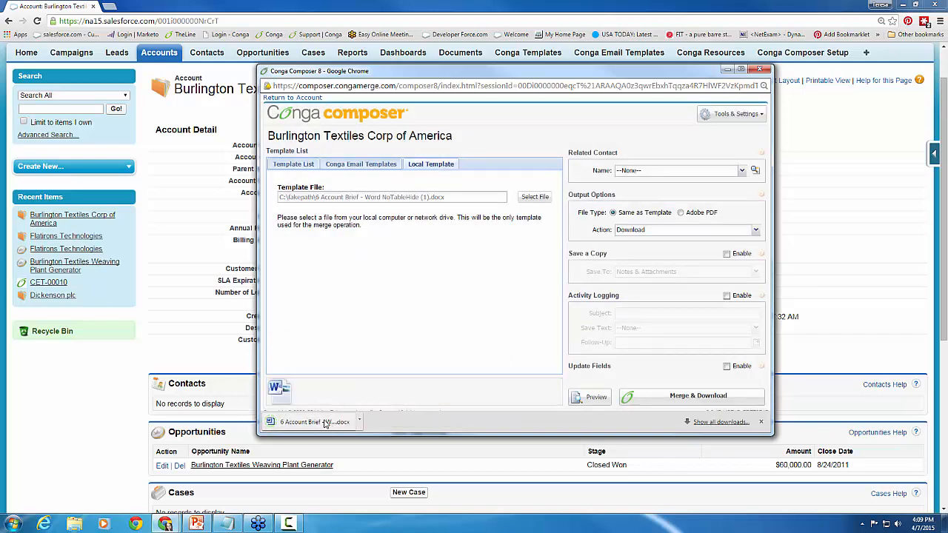
{"action": "left_click", "coordinate": [311, 421]}
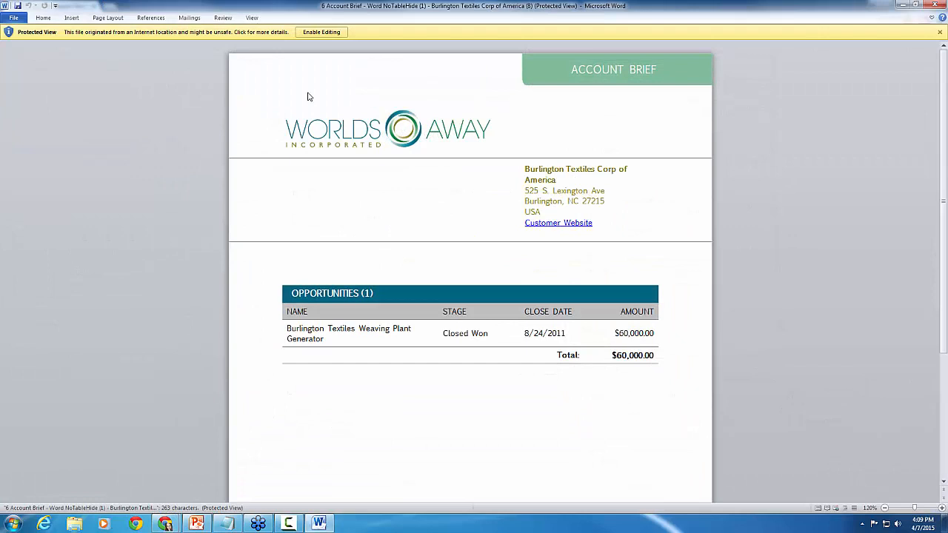
Enable editing on the merged Burlington brief, which now shows only the Opportunities table.
{"action": "left_click", "coordinate": [321, 33]}
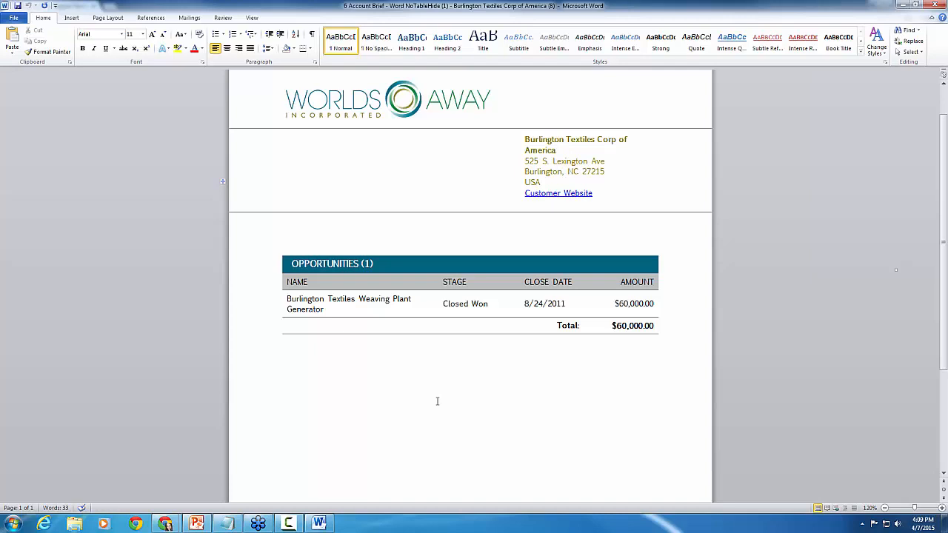
{"action": "mouse_move", "coordinate": [349, 462]}
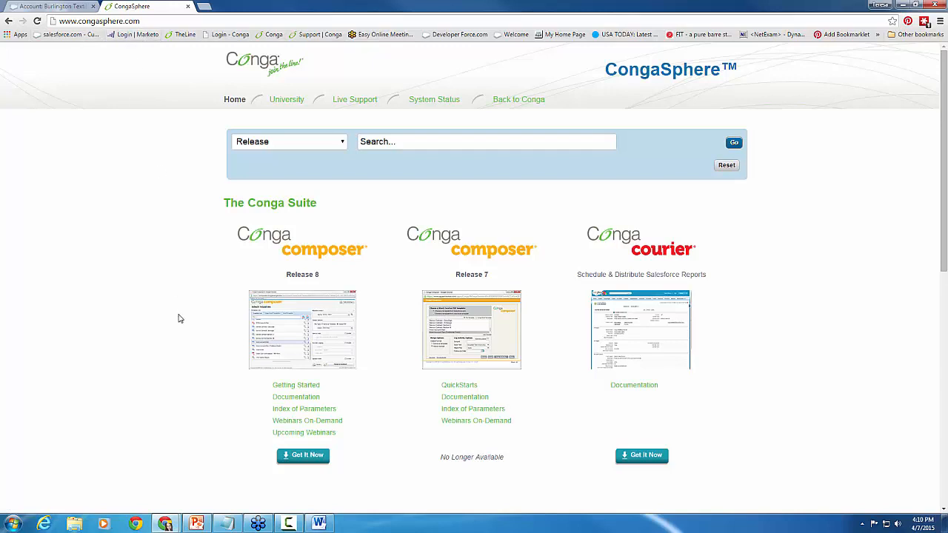
Open the Composer Release 8 documentation and then its Word Templates guide.
{"action": "scroll", "scroll_direction": "down", "scroll_amount": 3}
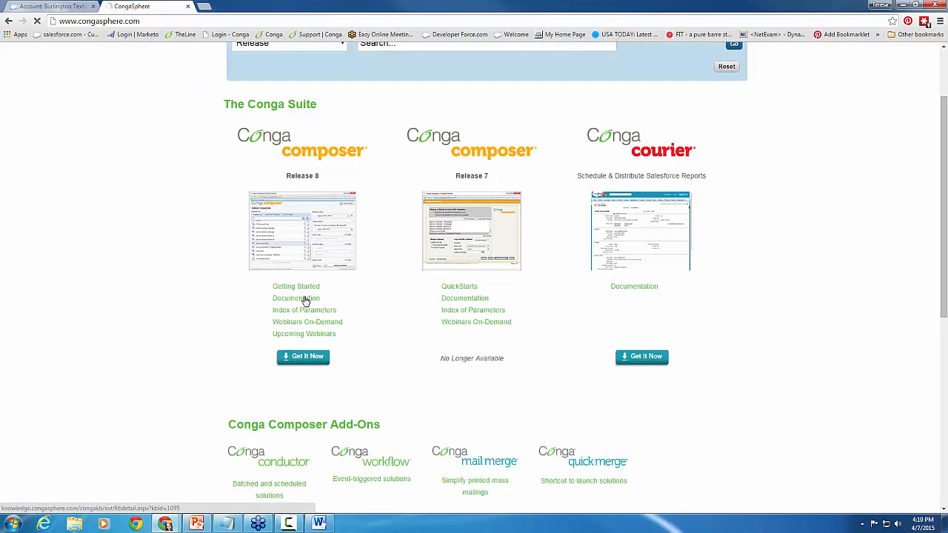
{"action": "left_click", "coordinate": [296, 297]}
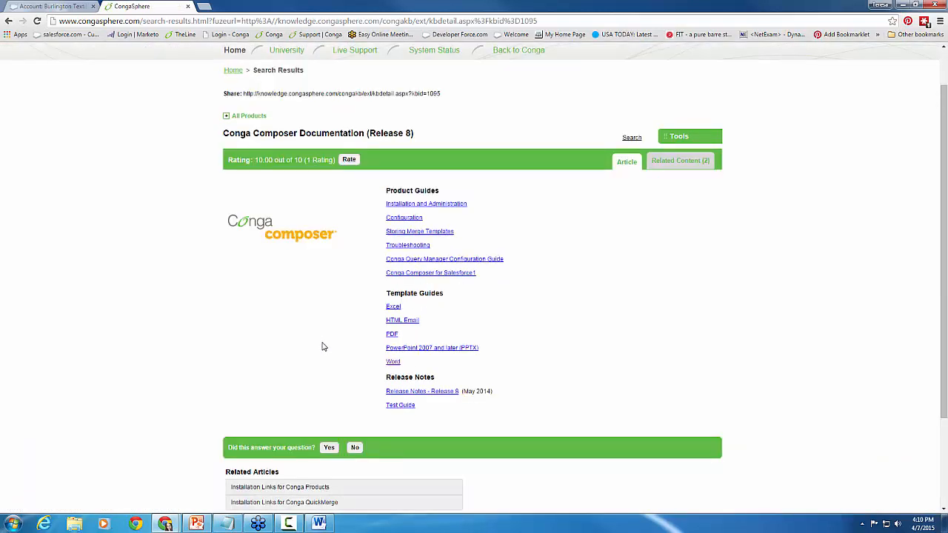
{"action": "mouse_move", "coordinate": [435, 305]}
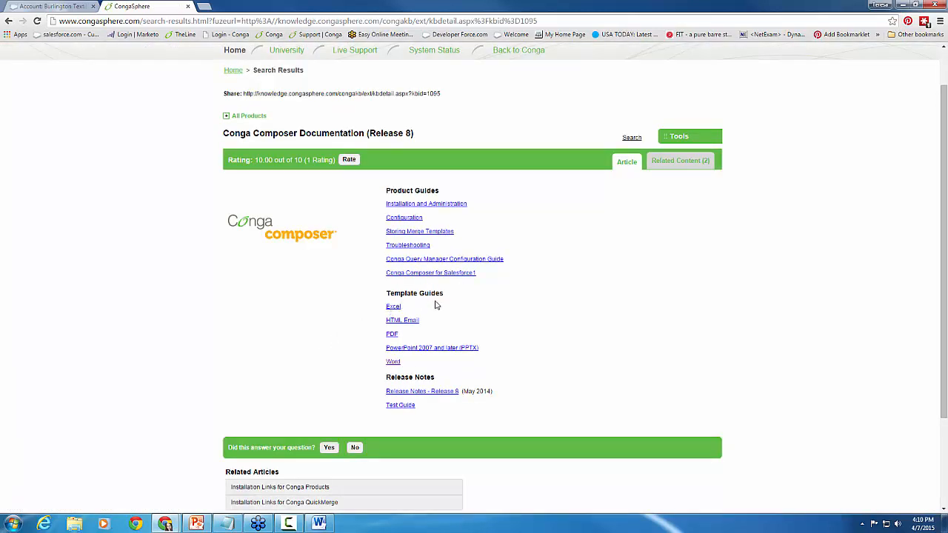
{"action": "left_click", "coordinate": [393, 361]}
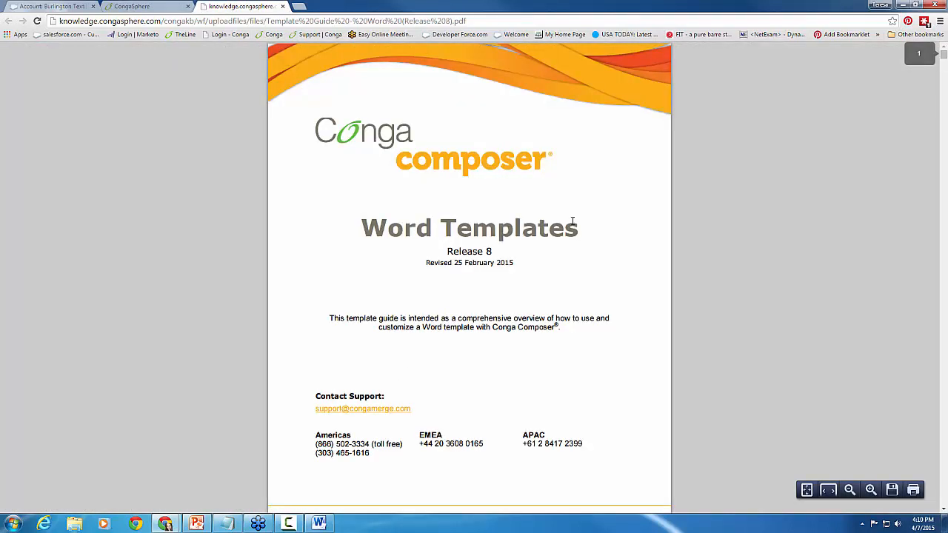
Search the Word Templates guide for 'tablehide' and read the Conditional TableHides section with its Master and Detail Data variants.
{"action": "type", "text": "to"}
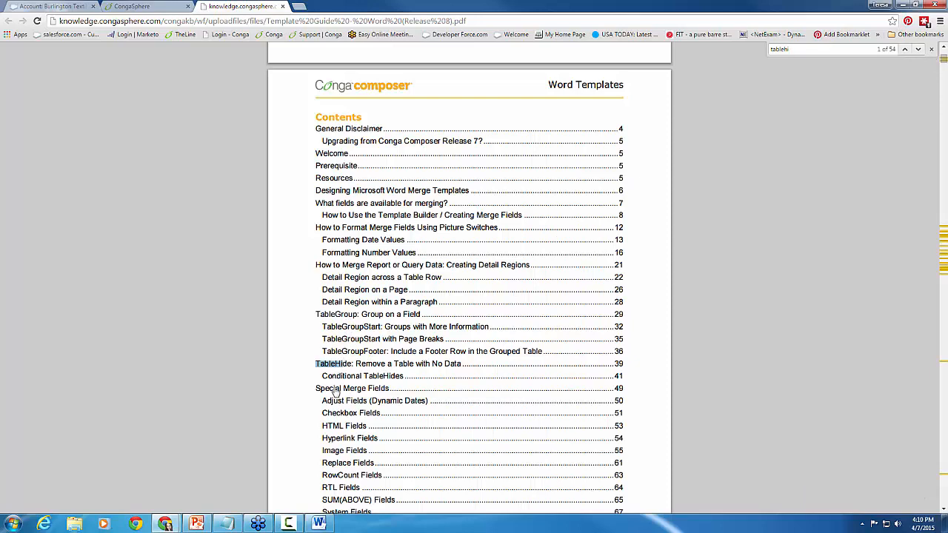
{"action": "left_click", "coordinate": [361, 376]}
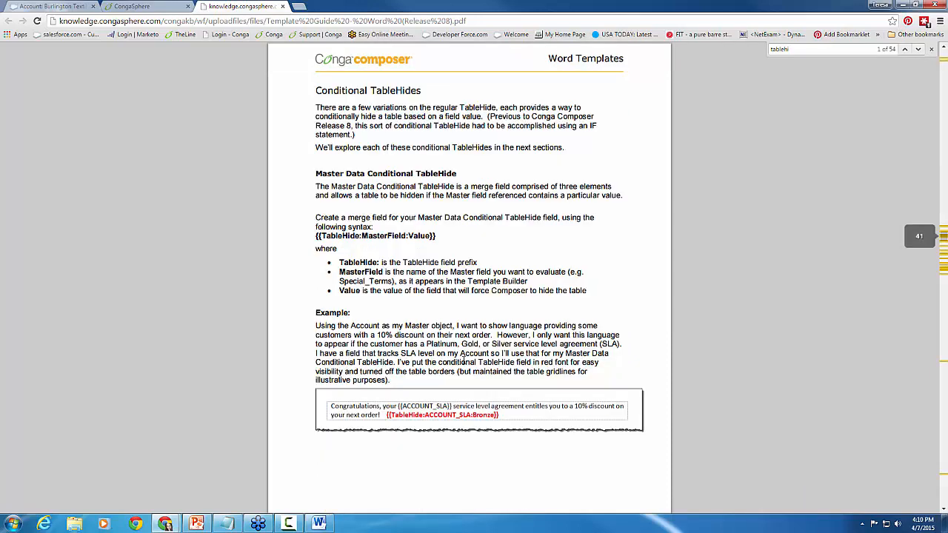
{"action": "scroll", "scroll_direction": "down", "scroll_amount": 3}
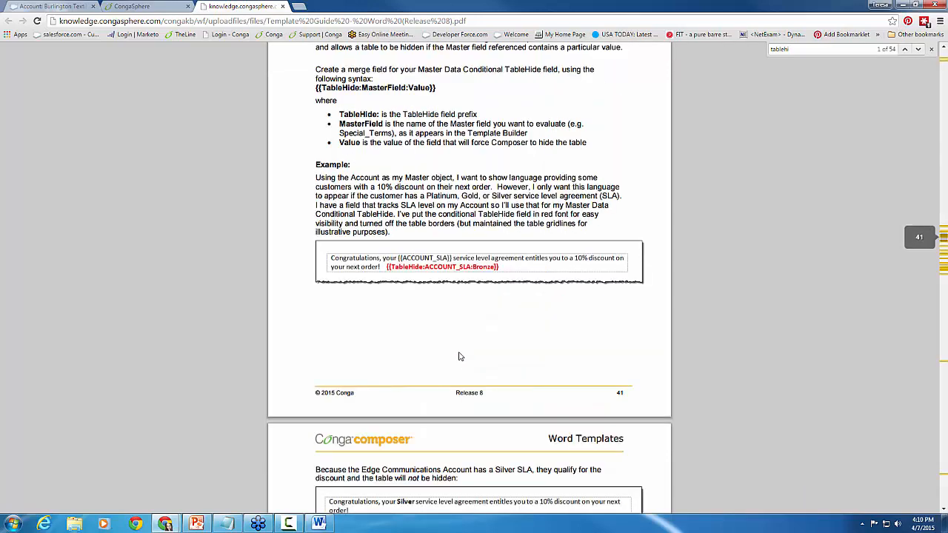
{"action": "scroll", "scroll_direction": "down", "scroll_amount": 3}
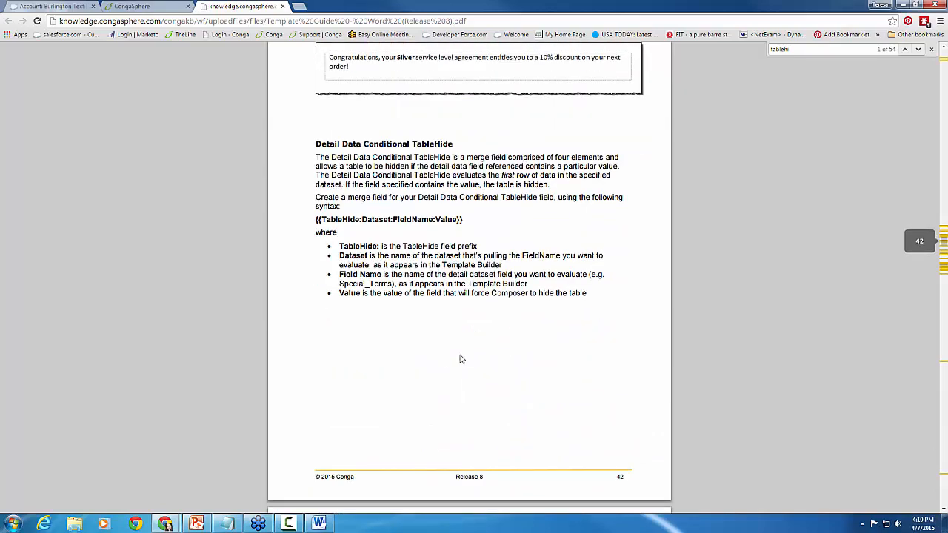